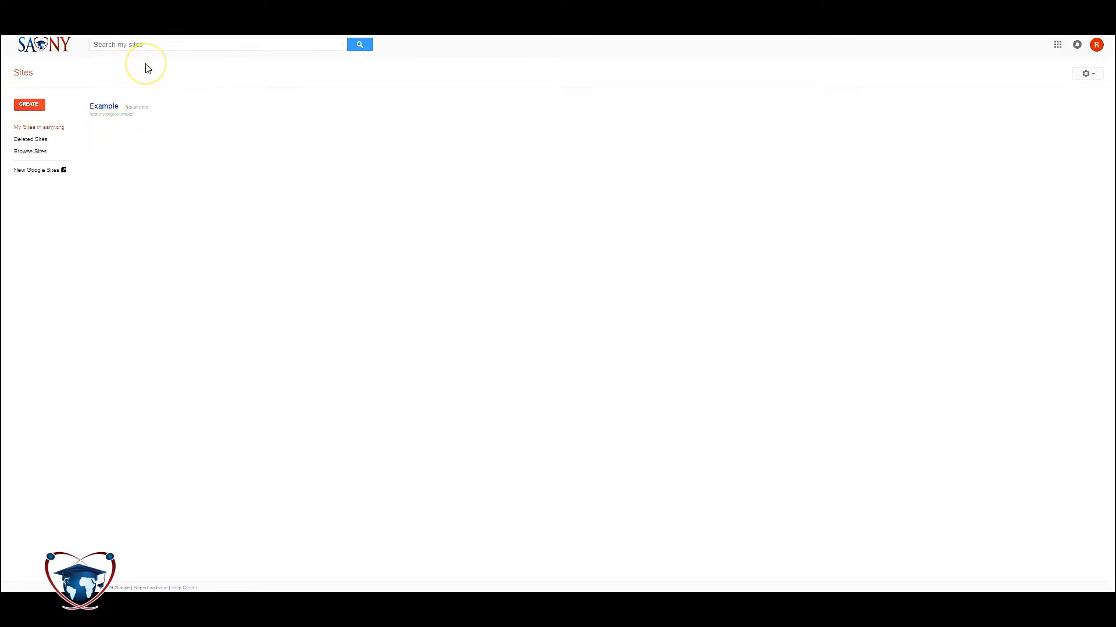
- Create a brand-new site using the new version of Google Sites
{"action": "left_click", "coordinate": [30, 104]}
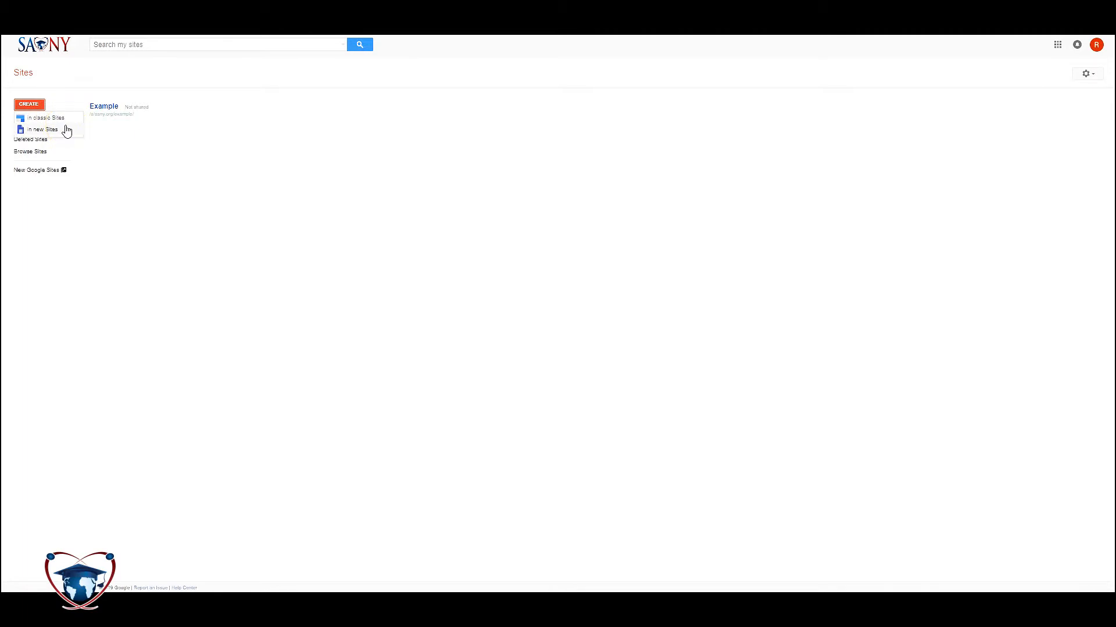
{"action": "left_click", "coordinate": [44, 129]}
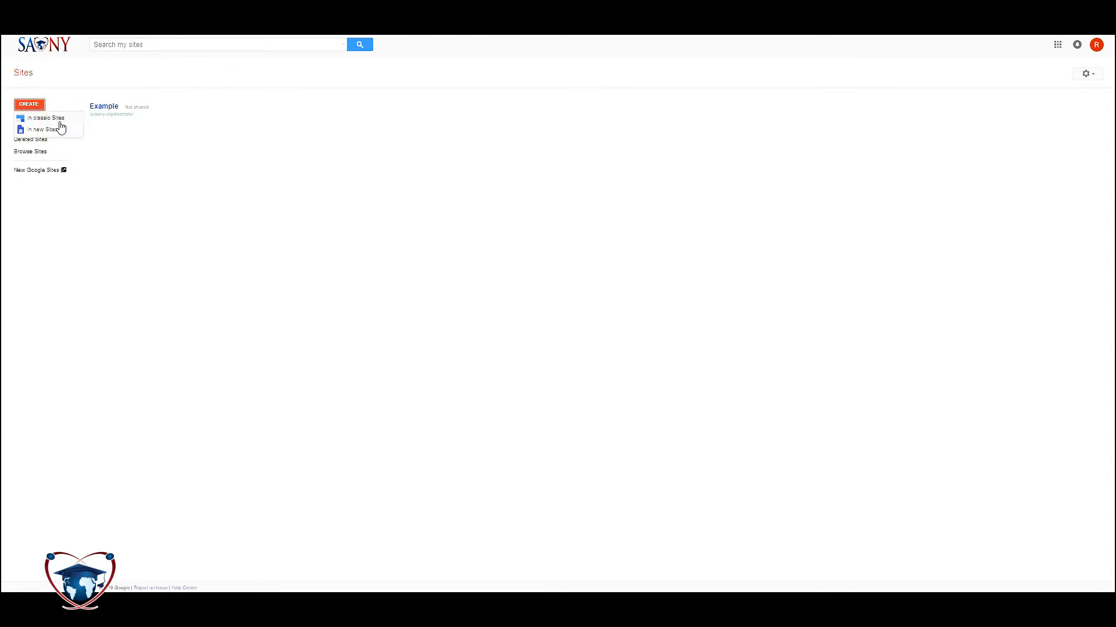
{"action": "mouse_move", "coordinate": [65, 124]}
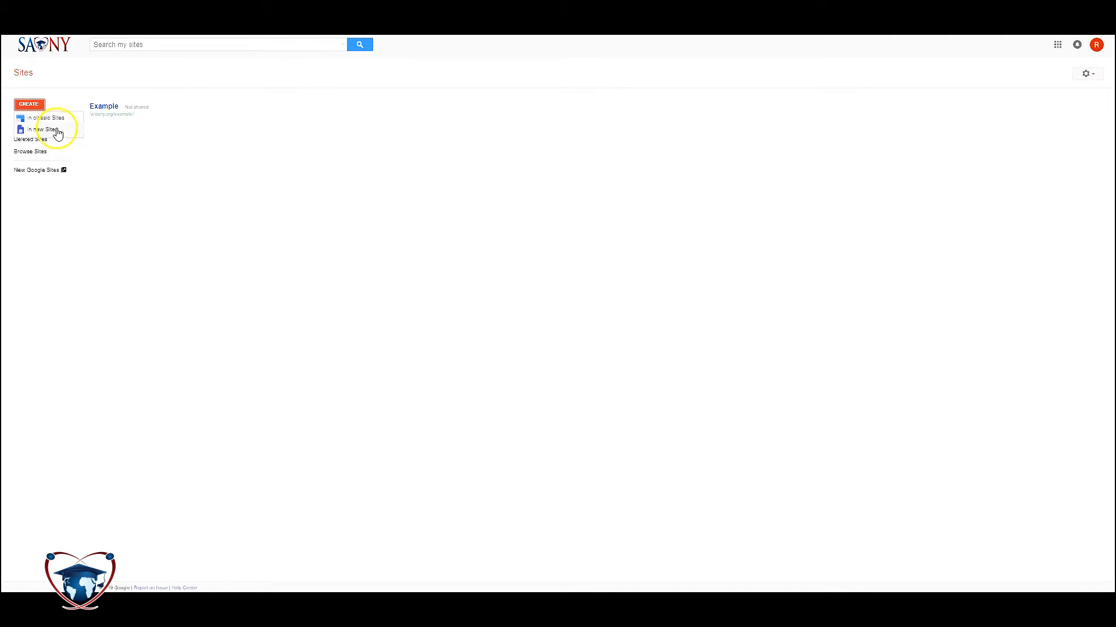
{"action": "left_click", "coordinate": [45, 129]}
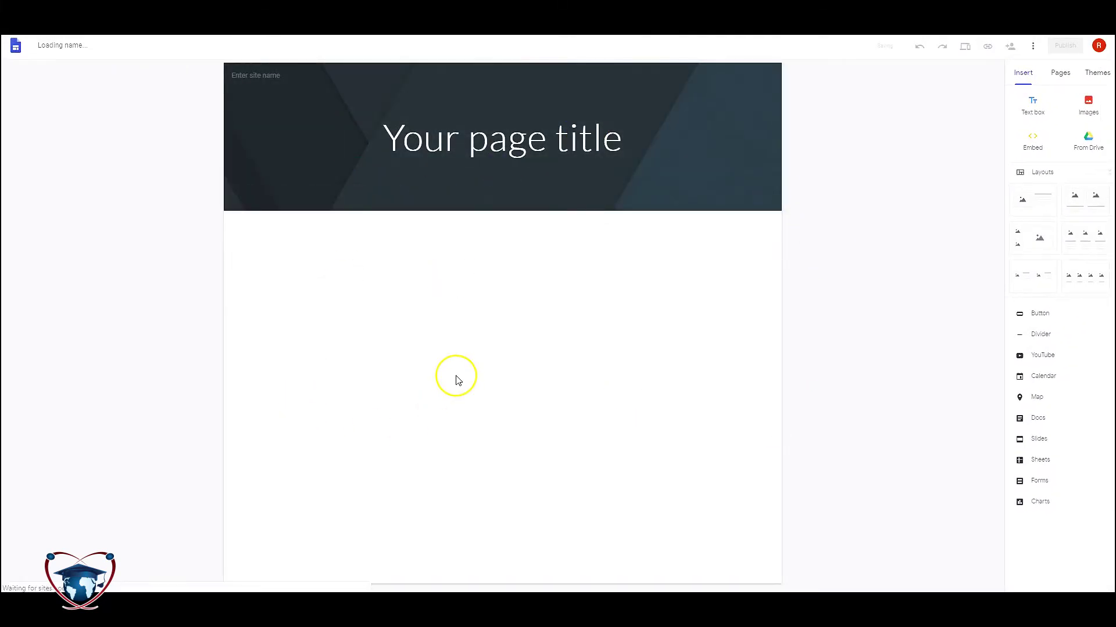
{"action": "mouse_move", "coordinate": [472, 288]}
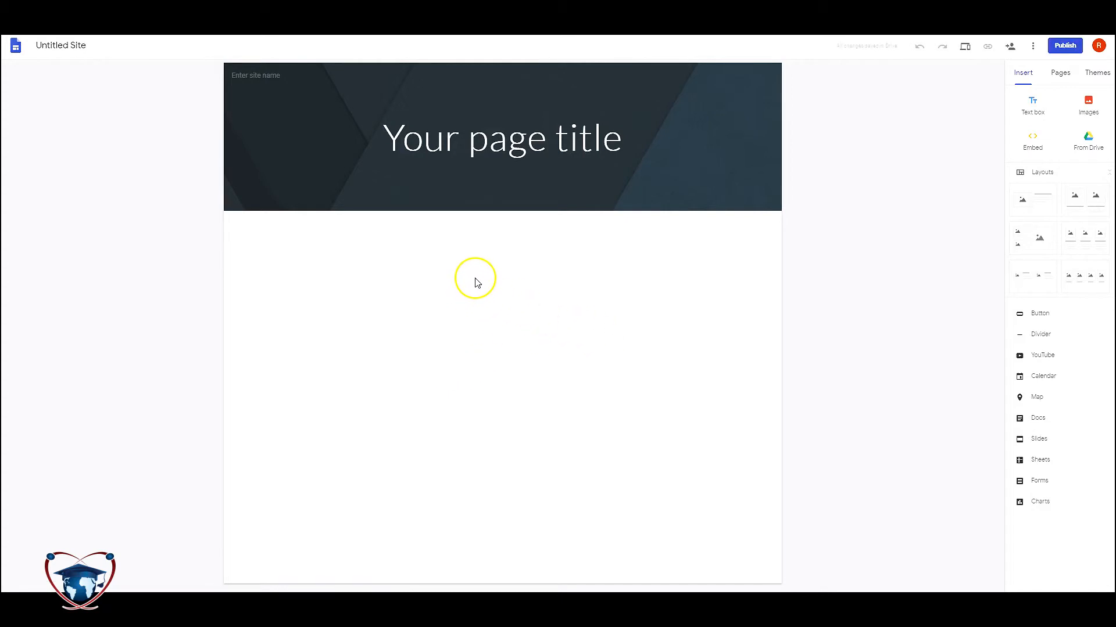
{"action": "mouse_move", "coordinate": [289, 224]}
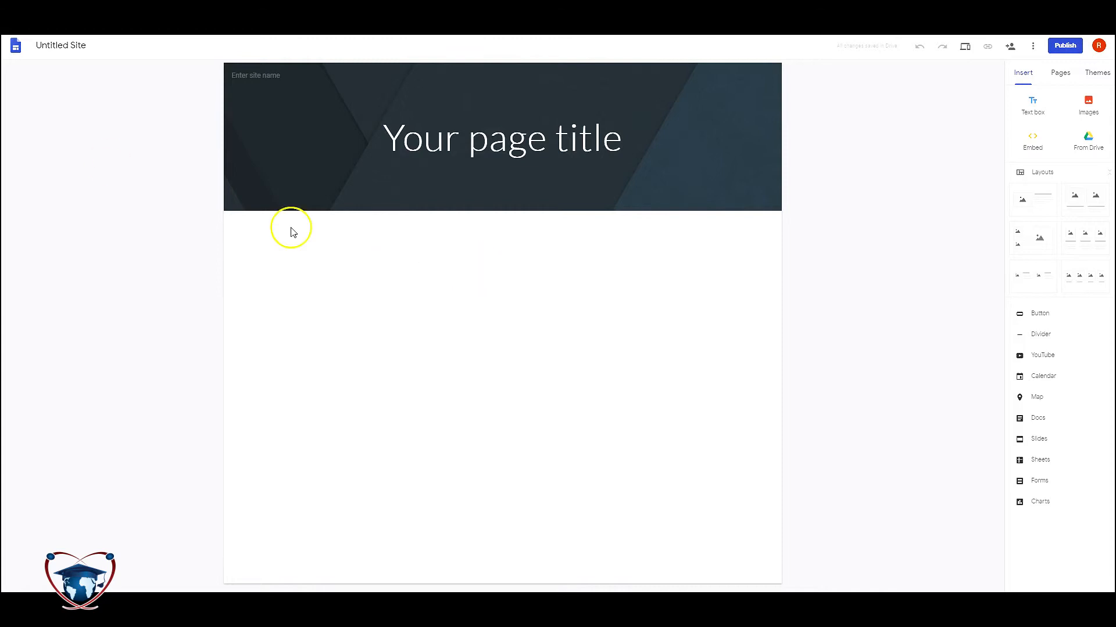
{"action": "mouse_move", "coordinate": [200, 159]}
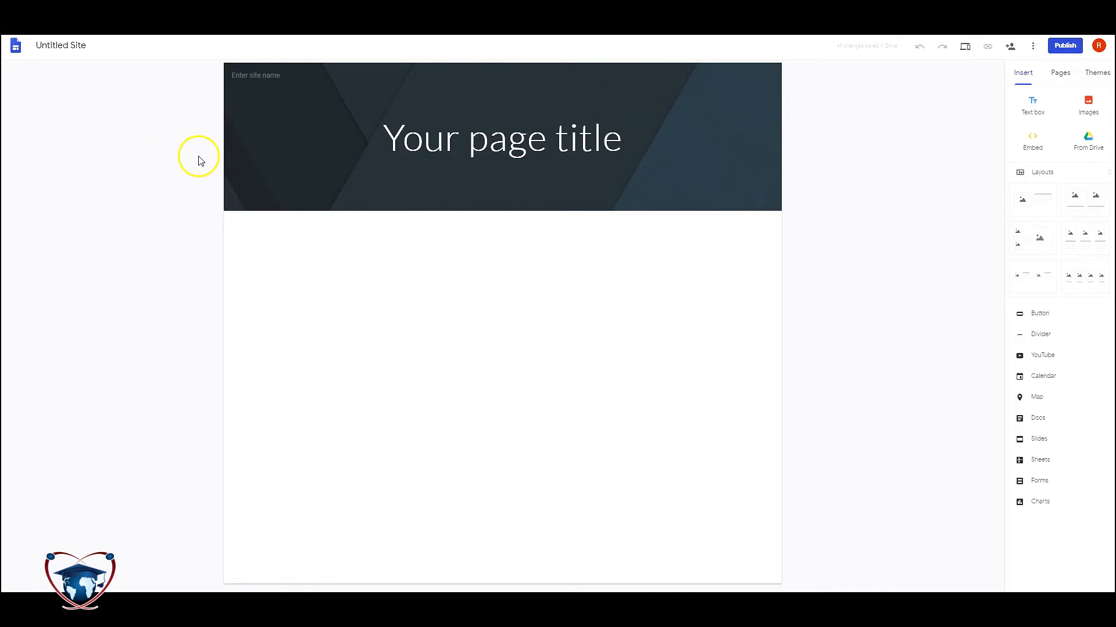
{"action": "mouse_move", "coordinate": [206, 148]}
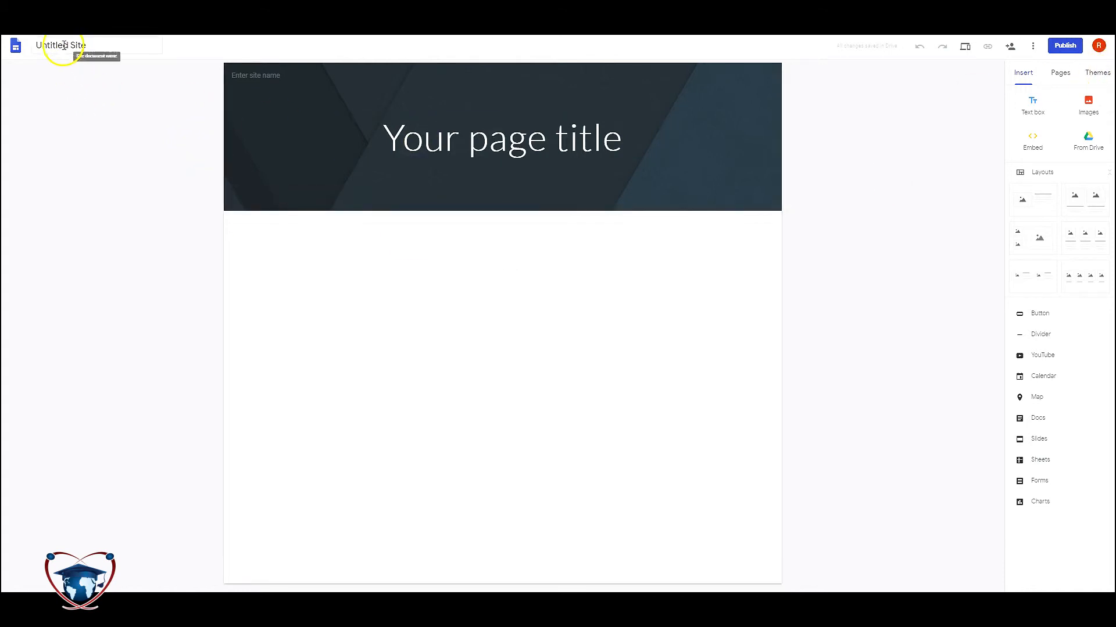
- Rename the untitled site to 'Example 1'
{"action": "type", "text": "Example 1"}
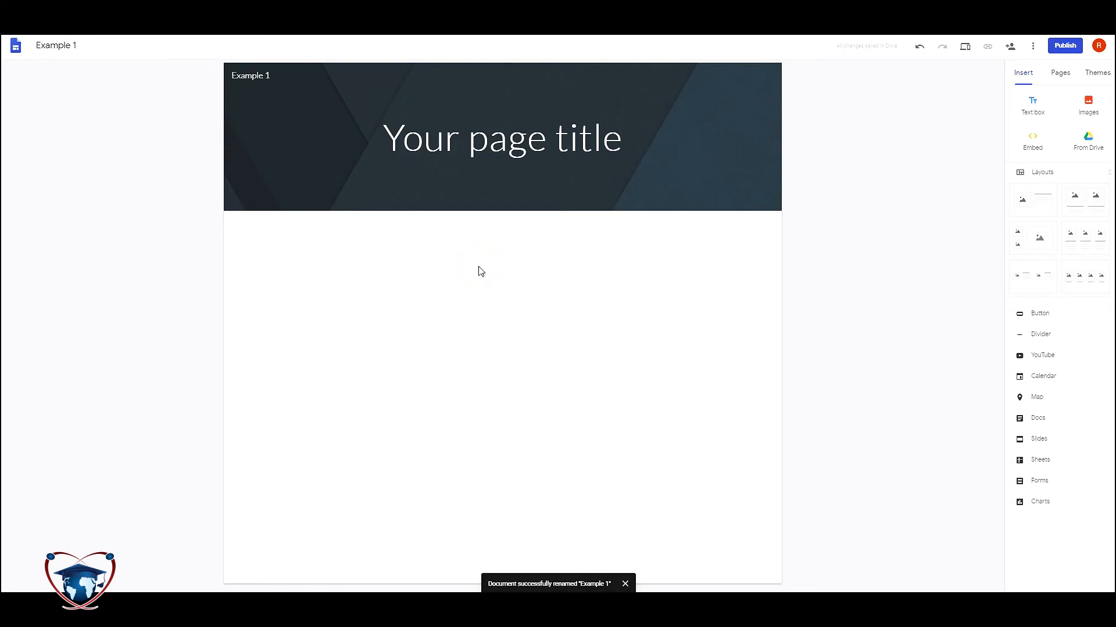
{"action": "left_click", "coordinate": [625, 584]}
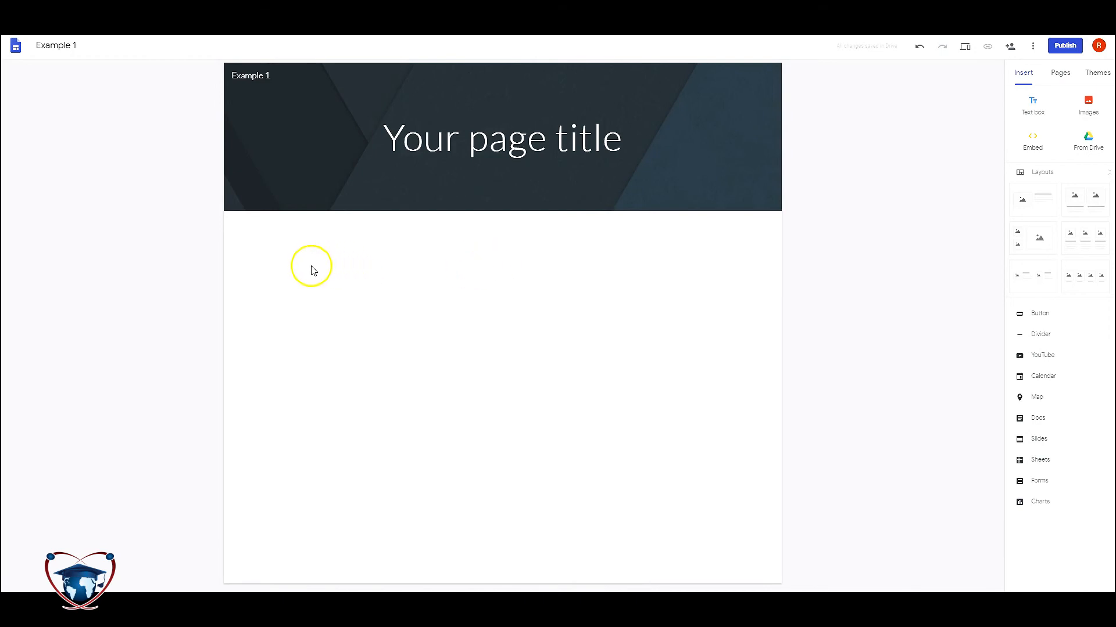
{"action": "mouse_move", "coordinate": [79, 228]}
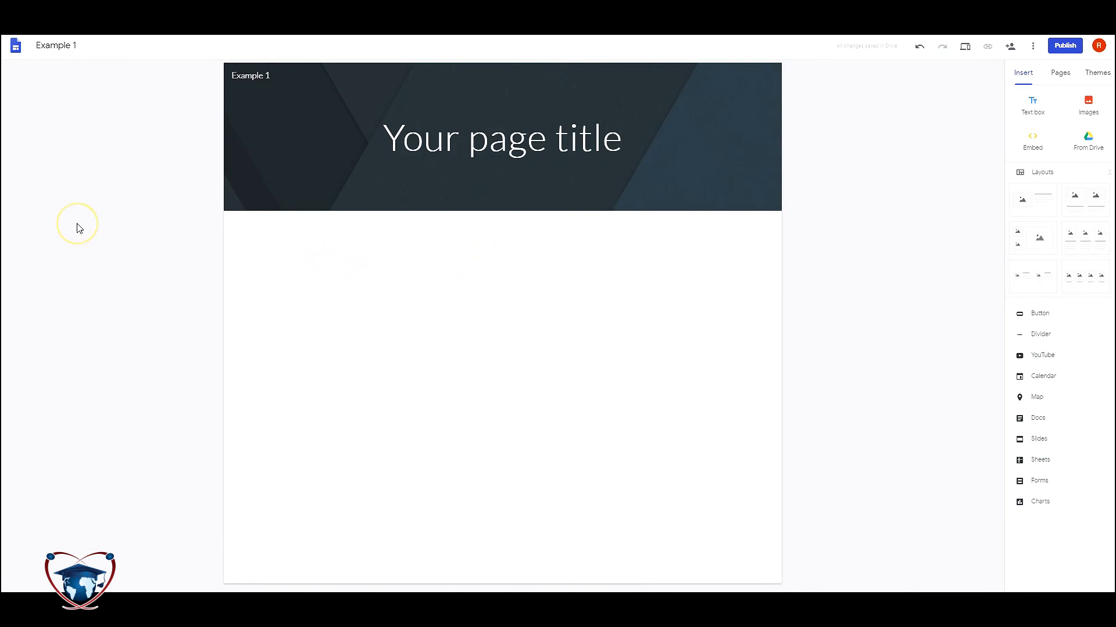
{"action": "mouse_move", "coordinate": [107, 222]}
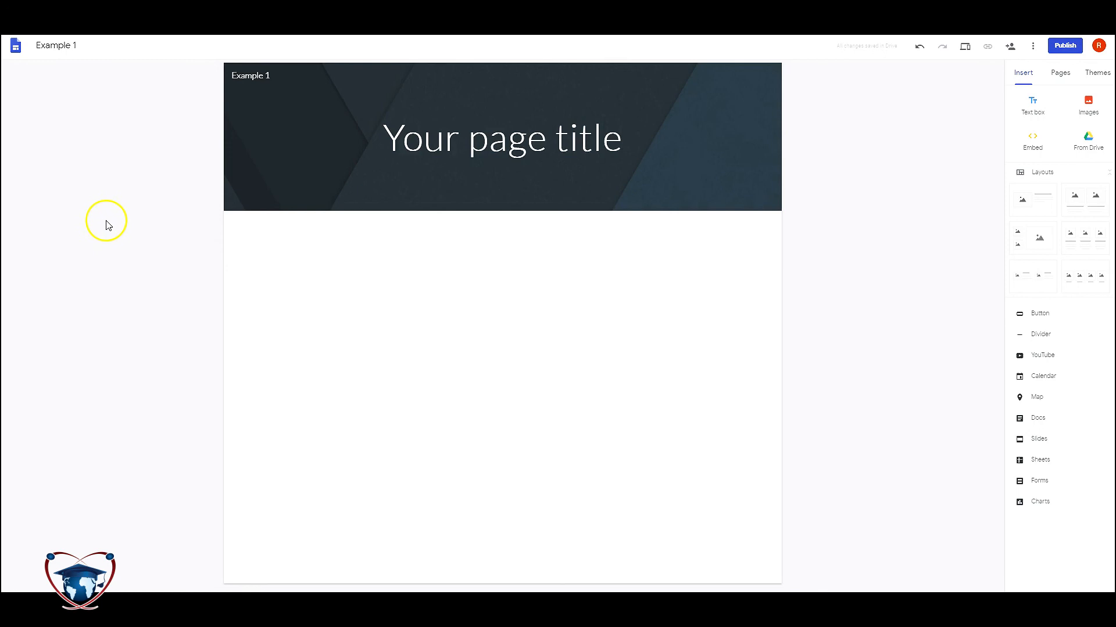